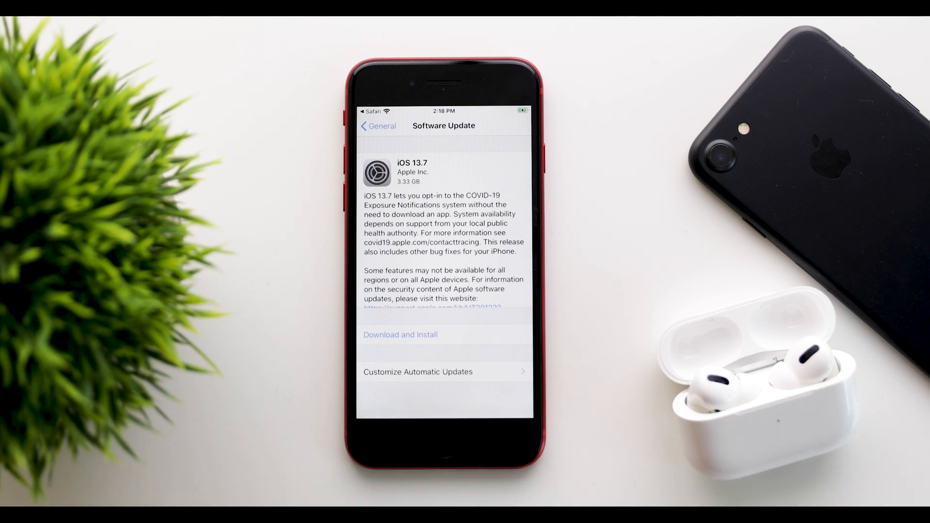
mouse_move(593, 487)
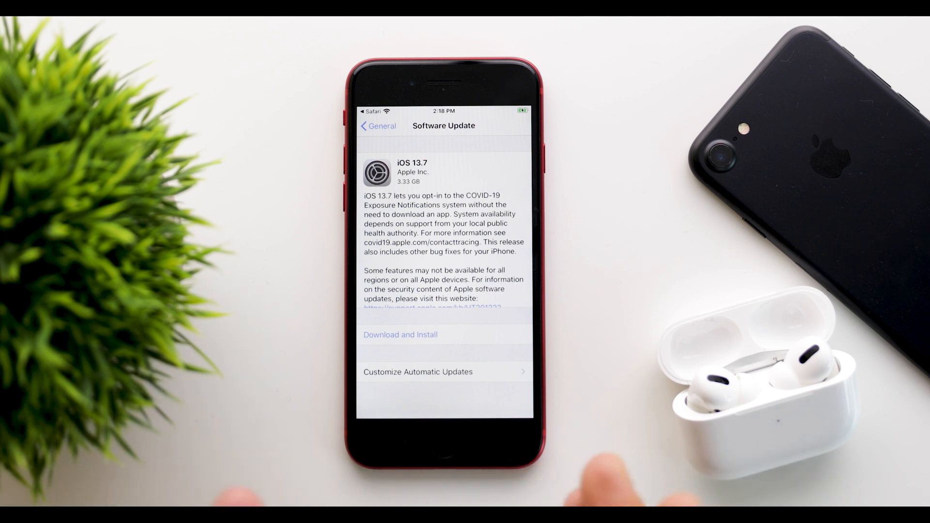